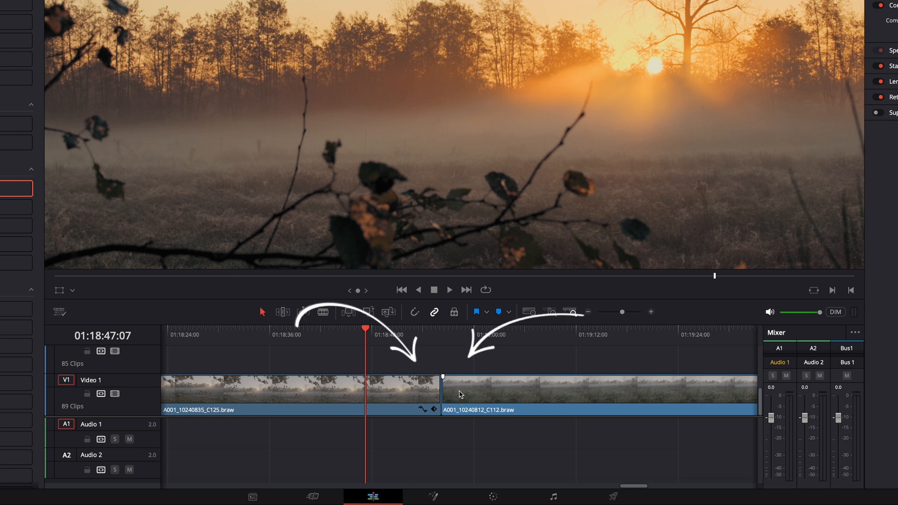
# Trim the start of clip A001_10240812_C112 and slide it back against the first meadow clip
pyautogui.moveTo(443, 392); pyautogui.dragTo(501, 393)
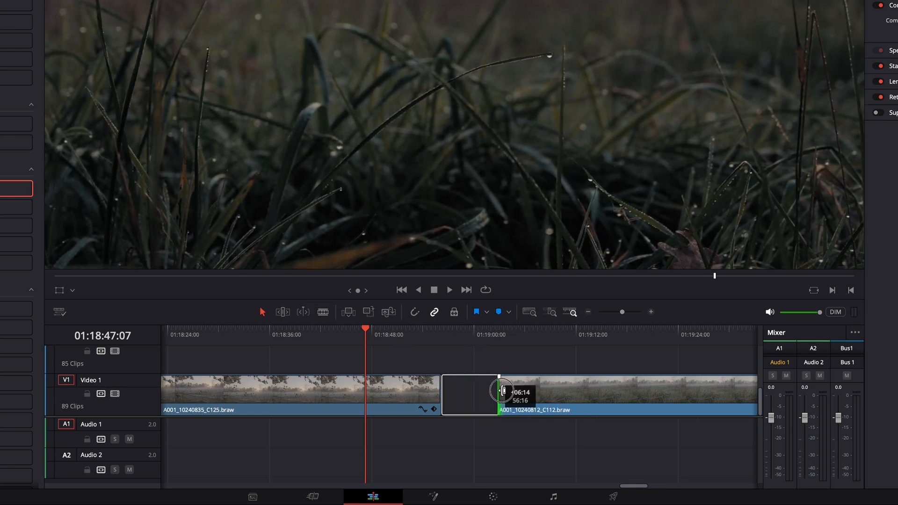
pyautogui.moveTo(501, 391); pyautogui.dragTo(401, 392)
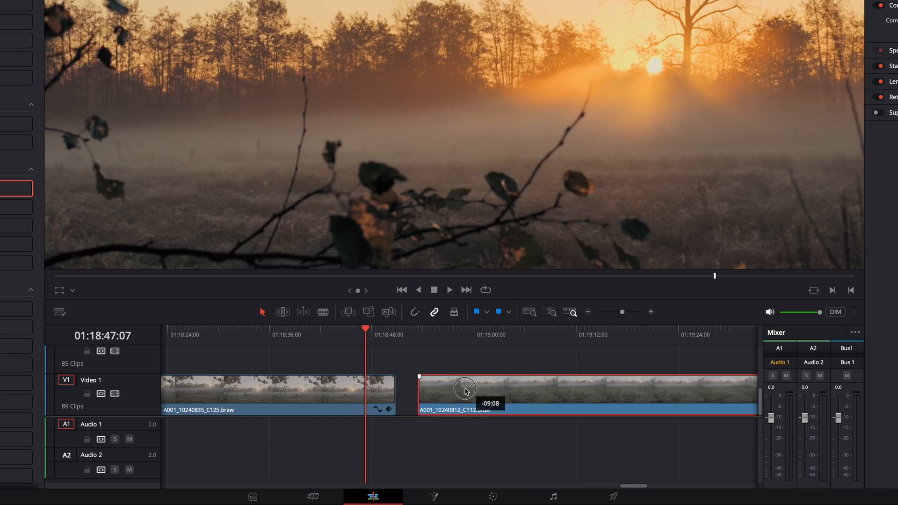
pyautogui.moveTo(465, 391); pyautogui.dragTo(446, 393)
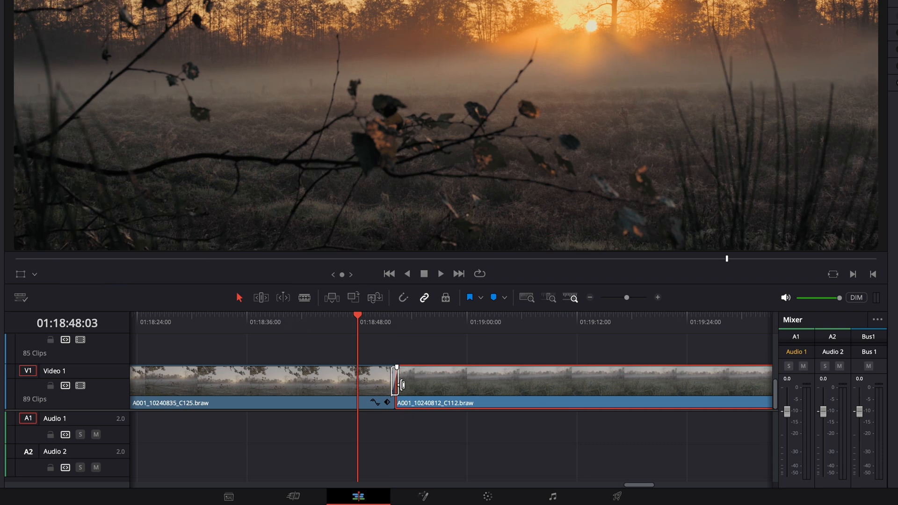
# Adjust the transition edge at the cut between the two meadow clips on V1
pyautogui.moveTo(395, 383); pyautogui.dragTo(424, 382)
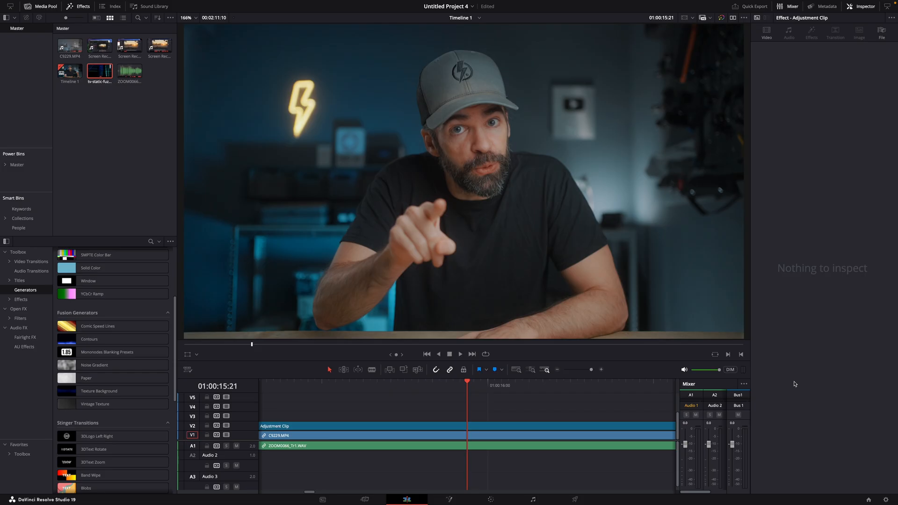
pyautogui.moveTo(424, 412)
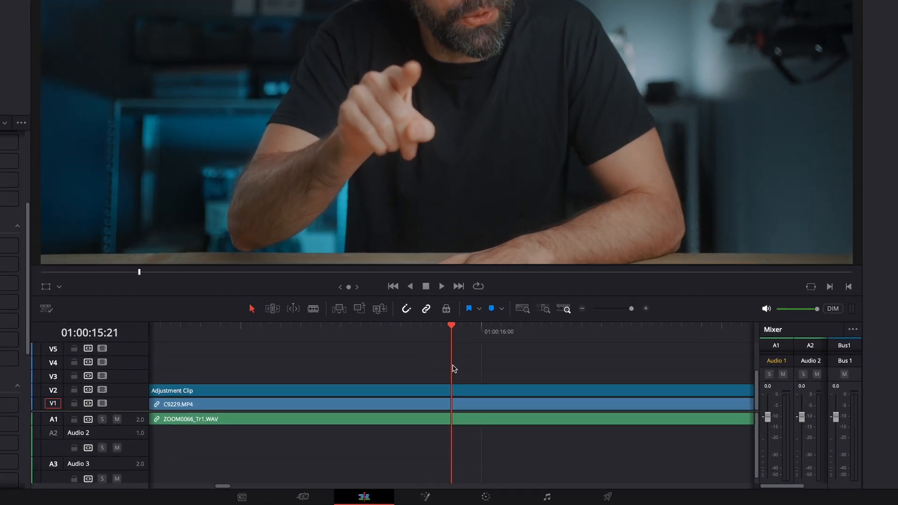
pyautogui.moveTo(79, 295)
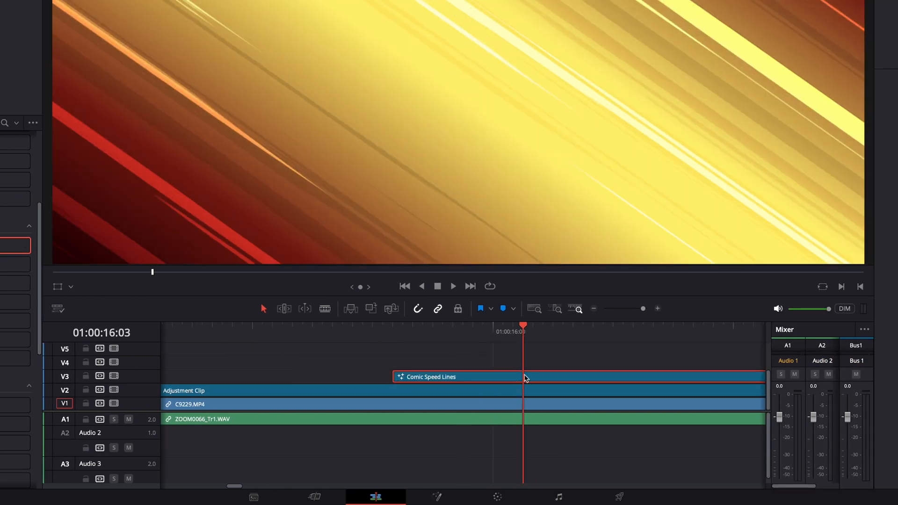
# Add a 0.1-second Cross Dissolve to the Comic Speed Lines clip on V3
pyautogui.rightClick(520, 377)
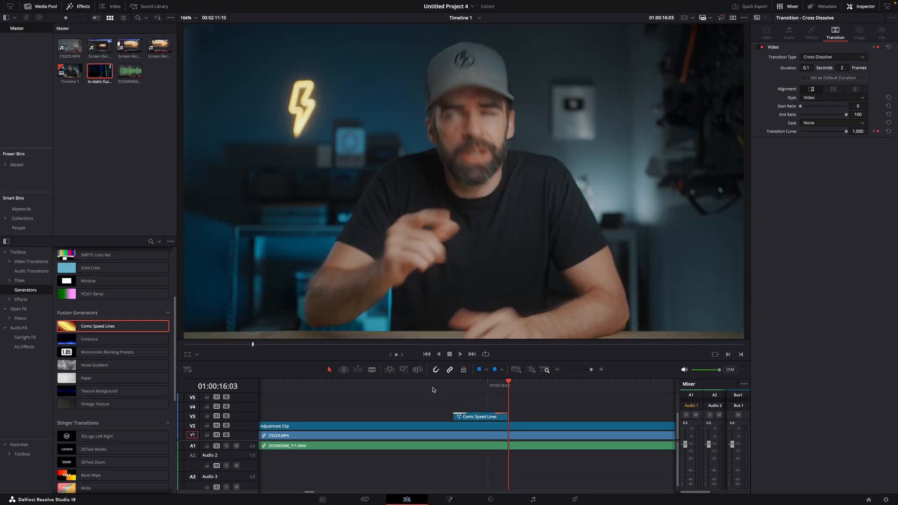
pyautogui.click(449, 354)
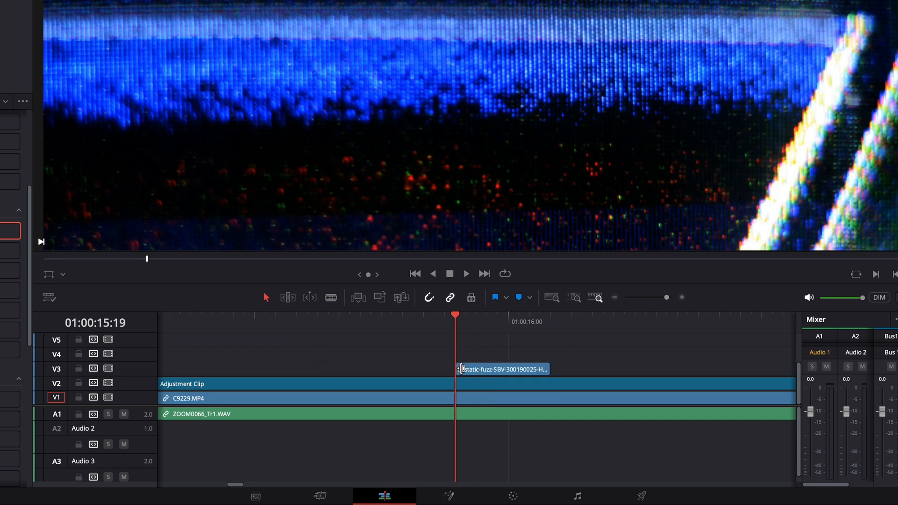
# Set the TV static clip's Composite Mode to Screen in the Inspector
pyautogui.click(797, 130)
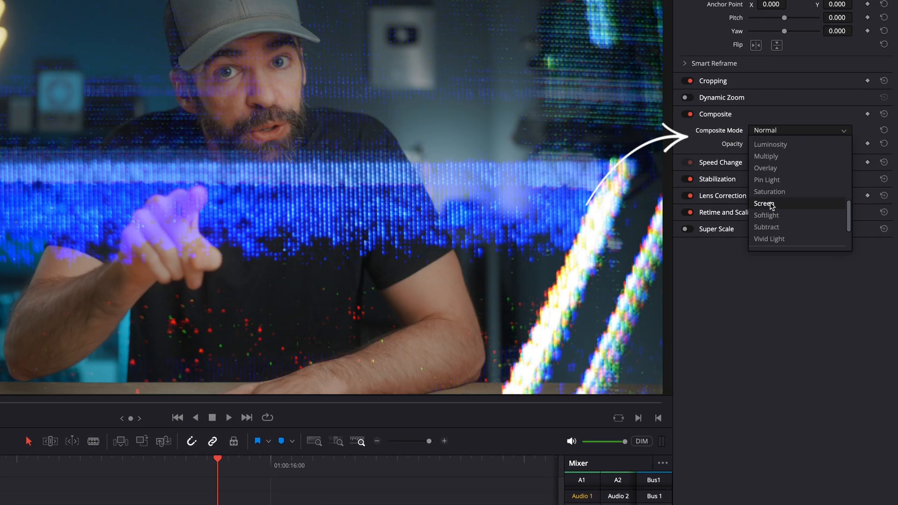
pyautogui.click(764, 204)
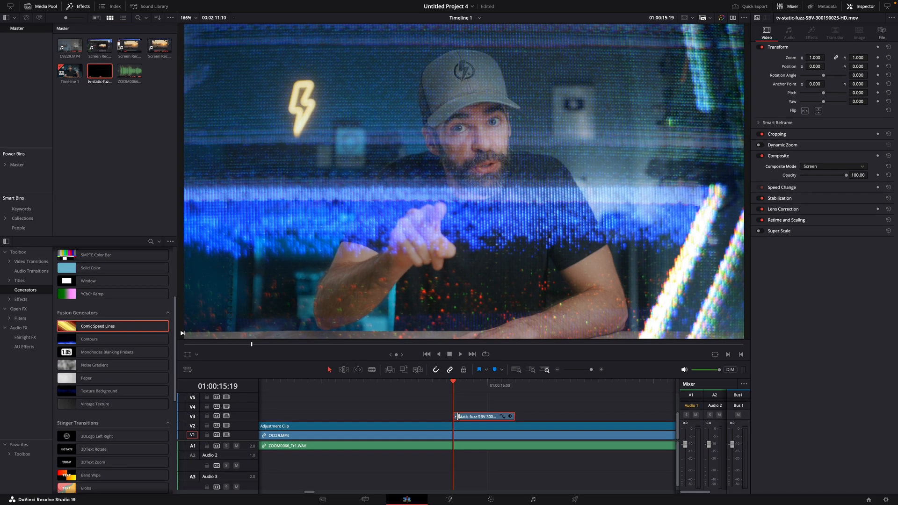